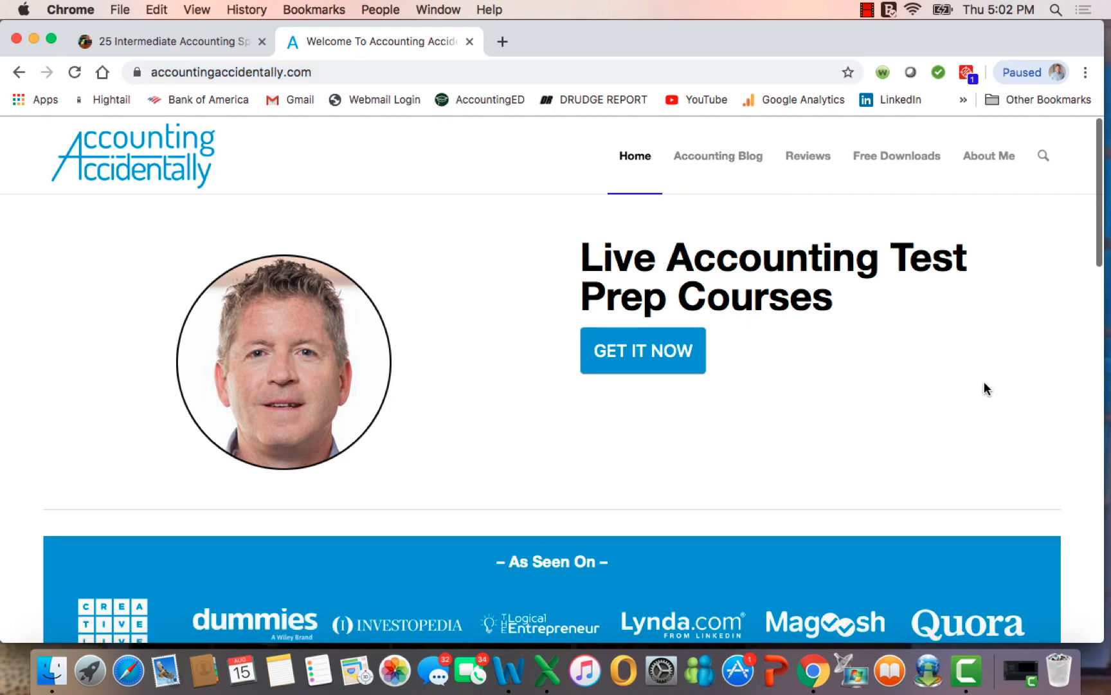
Glance down the Accounting Accidentally homepage, then move to the 25 Intermediate Accounting Spreadsheets post
scroll(down, 3)
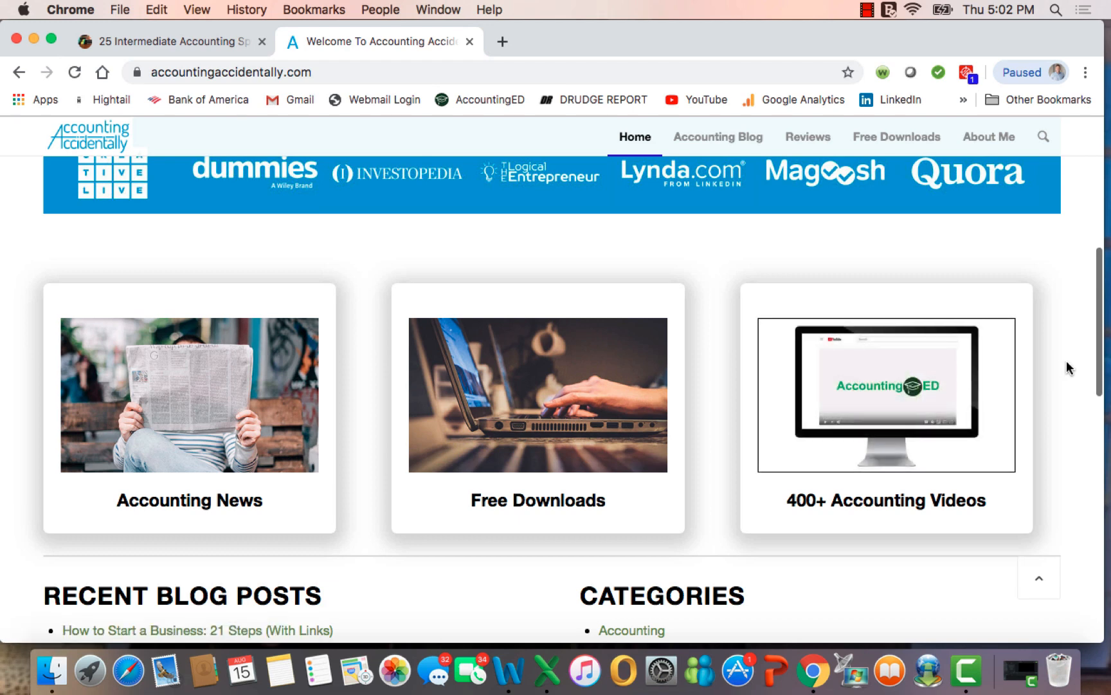
click(163, 41)
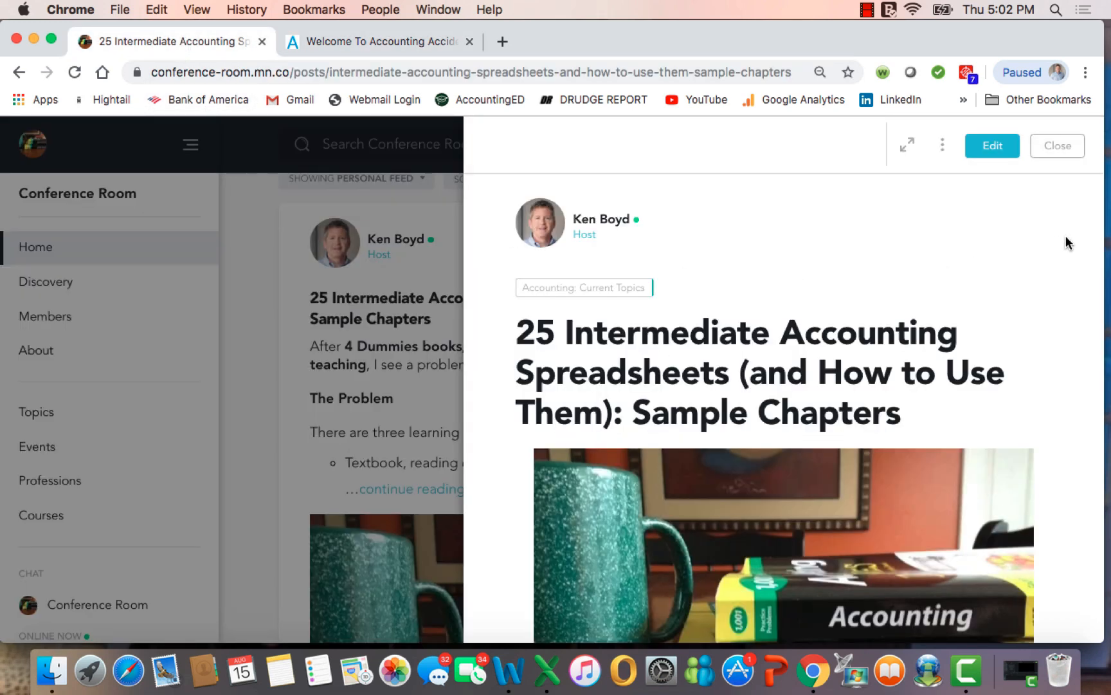
Read down the post past the title photo to The Problem and The Solution sections
scroll(down, 3)
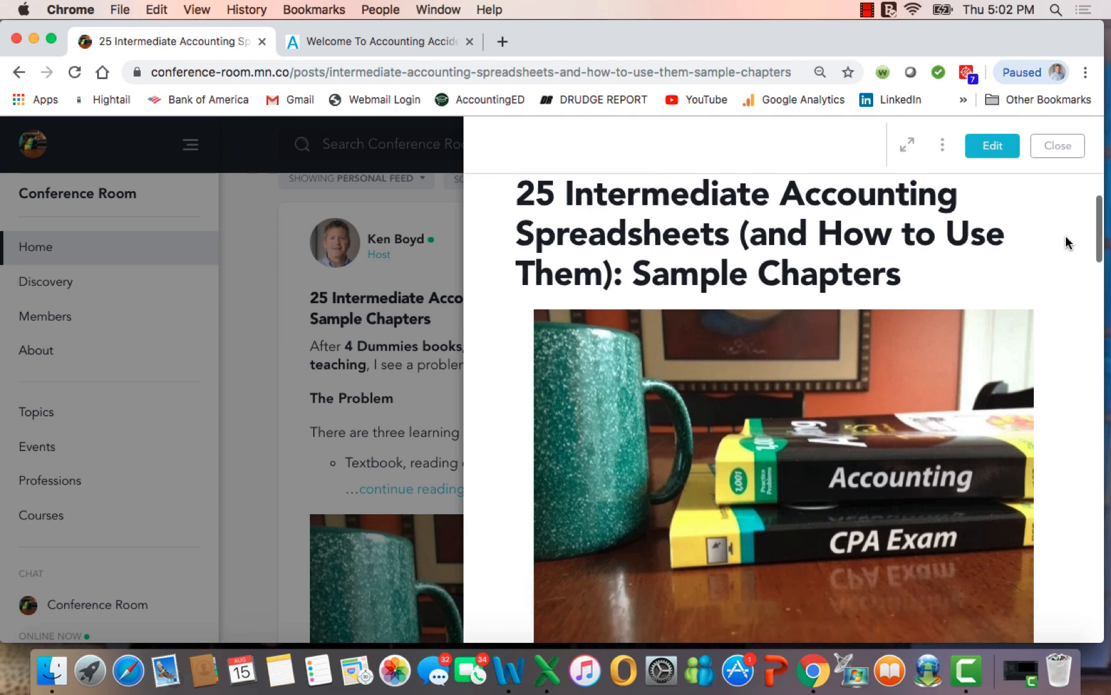
scroll(down, 3)
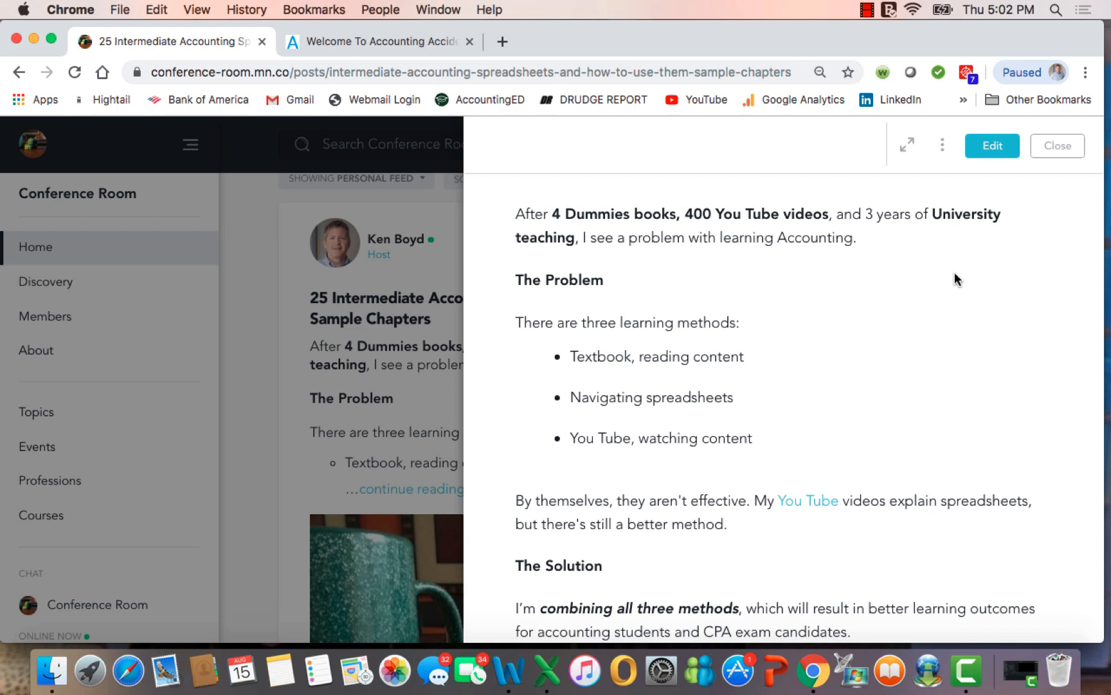
mouse_move(866, 271)
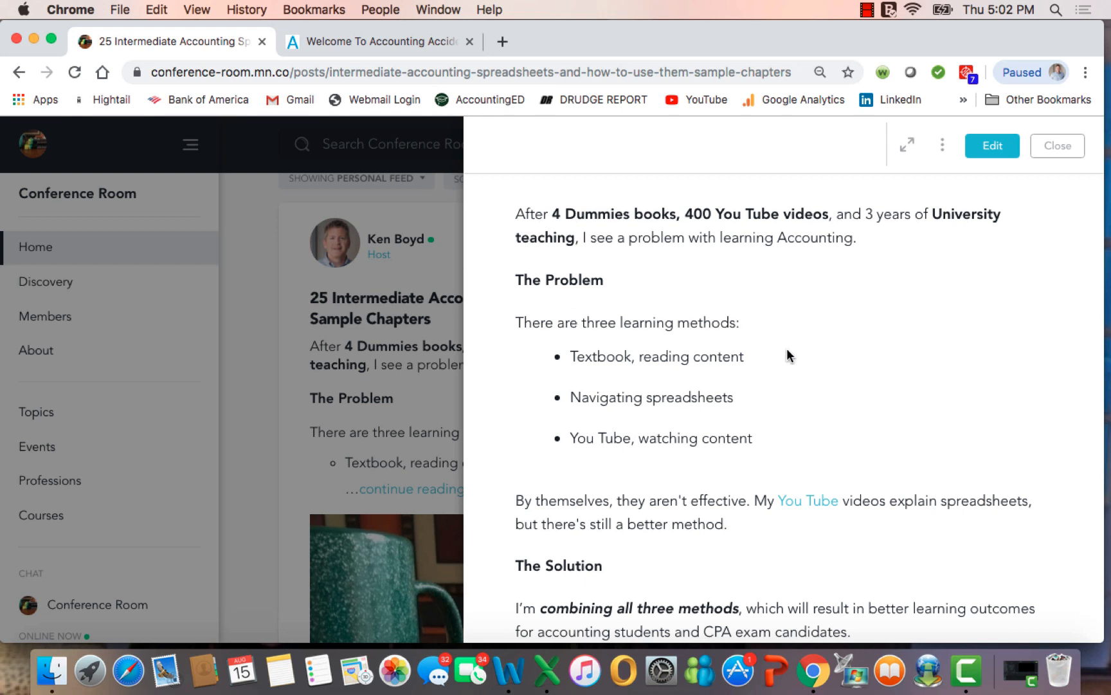
mouse_move(755, 375)
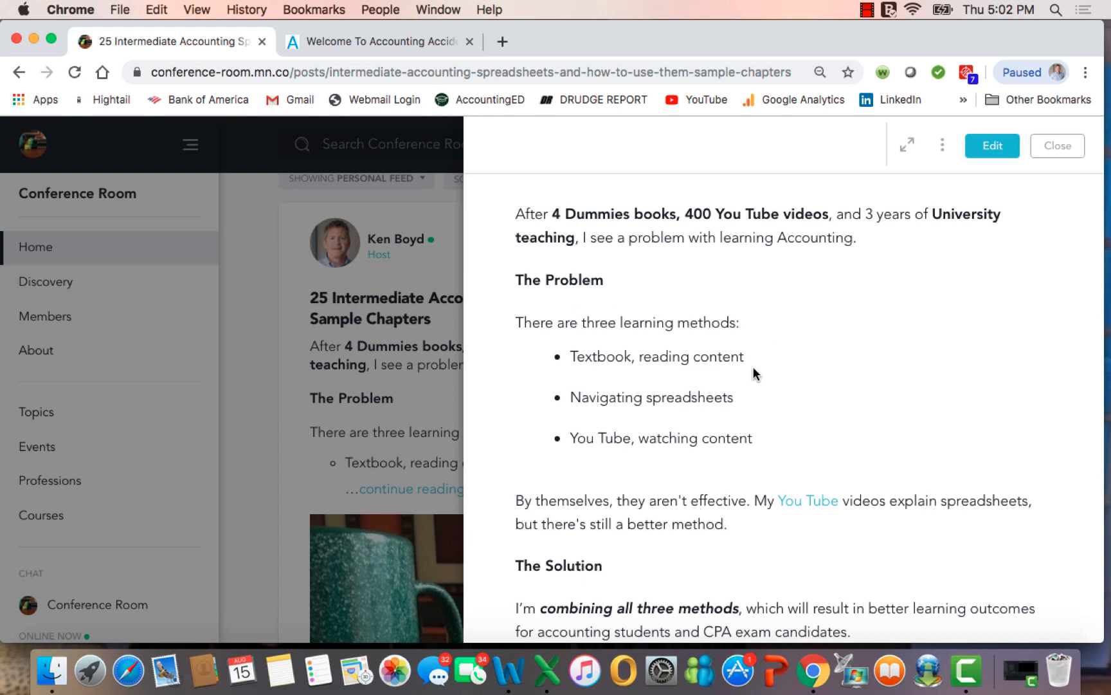
mouse_move(748, 406)
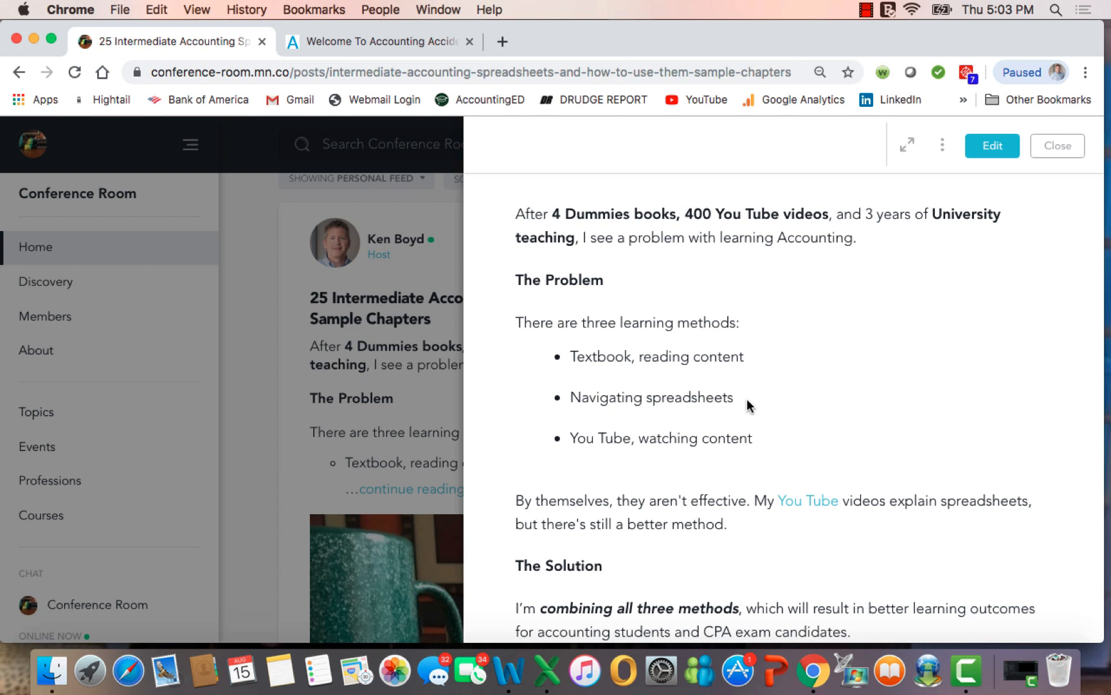
mouse_move(746, 437)
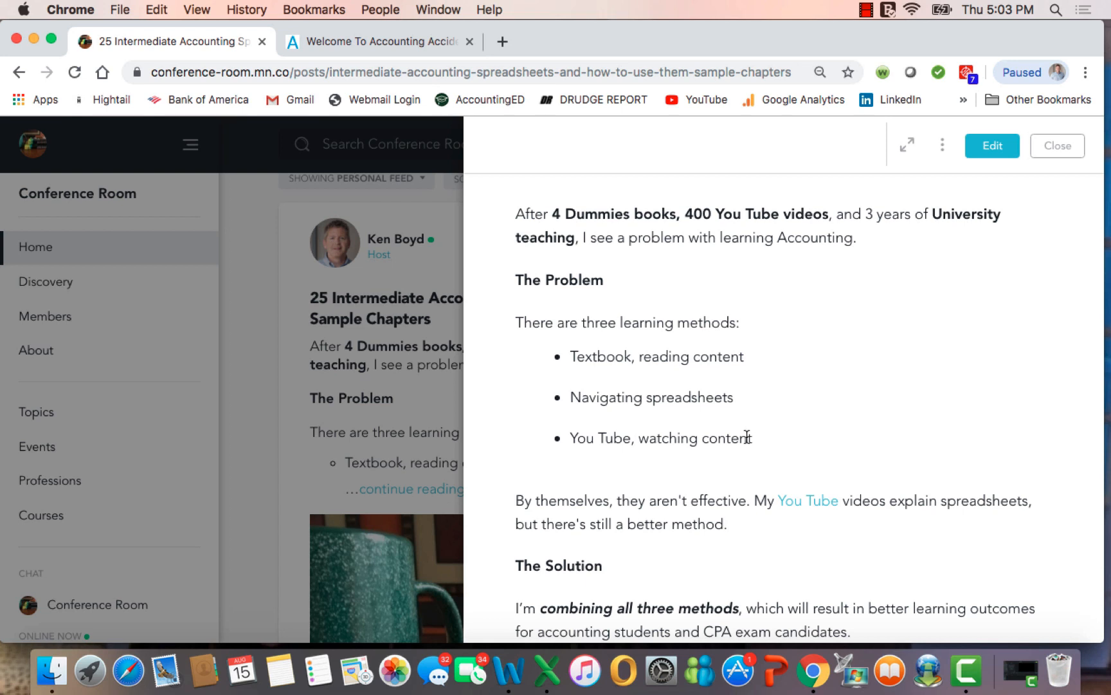
mouse_move(761, 459)
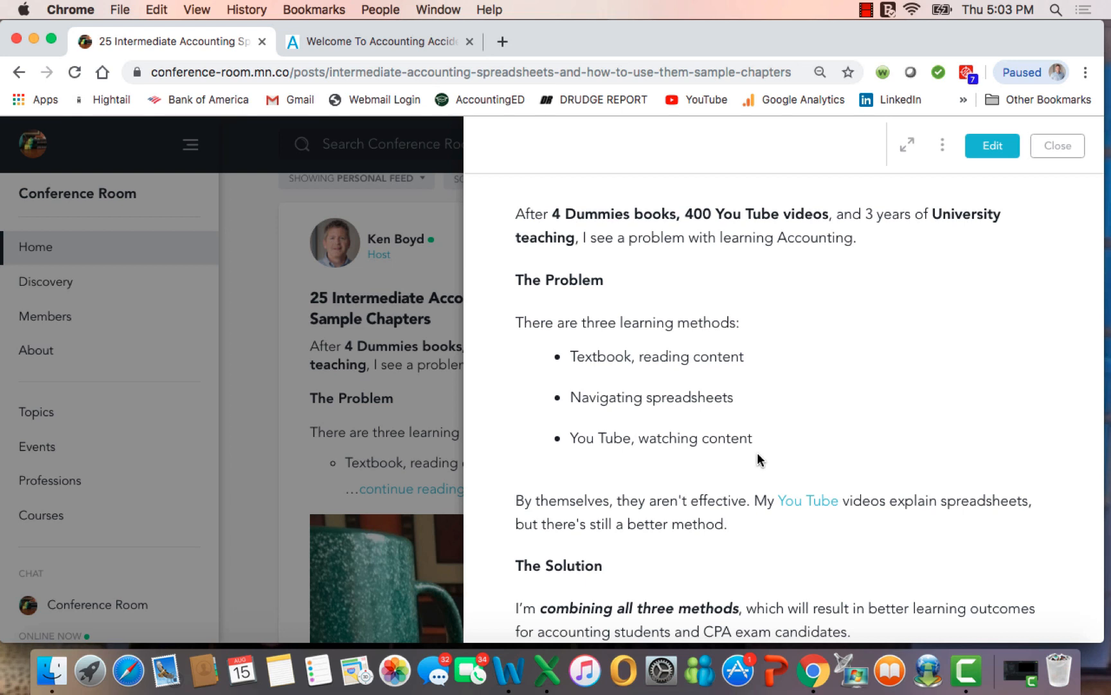
mouse_move(761, 526)
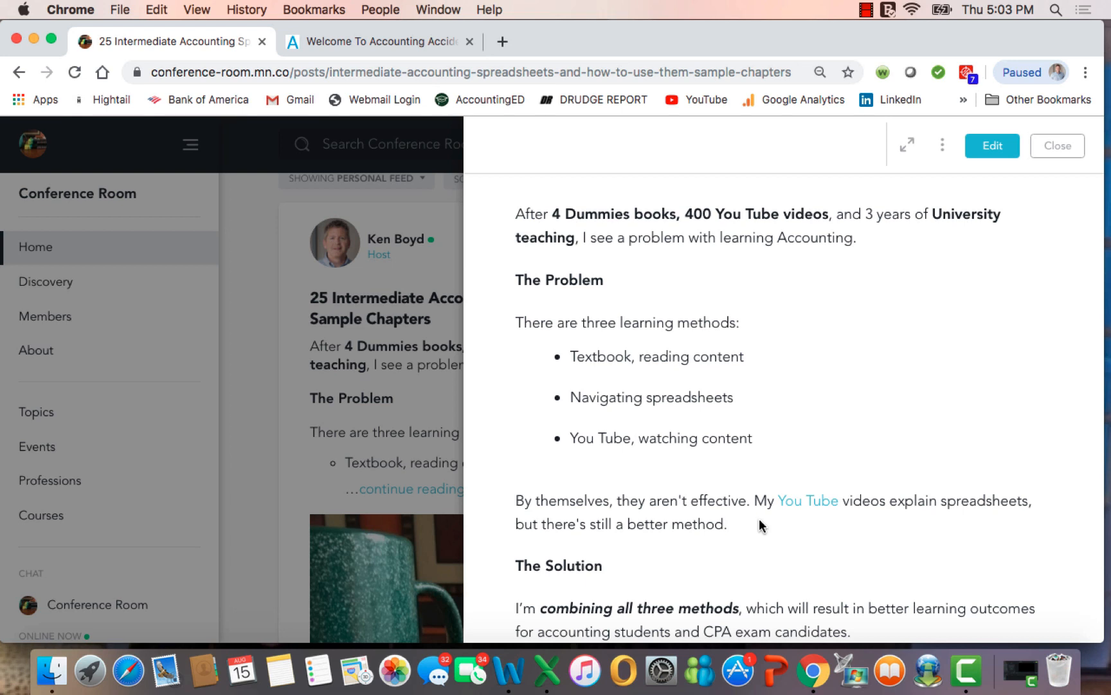
mouse_move(967, 521)
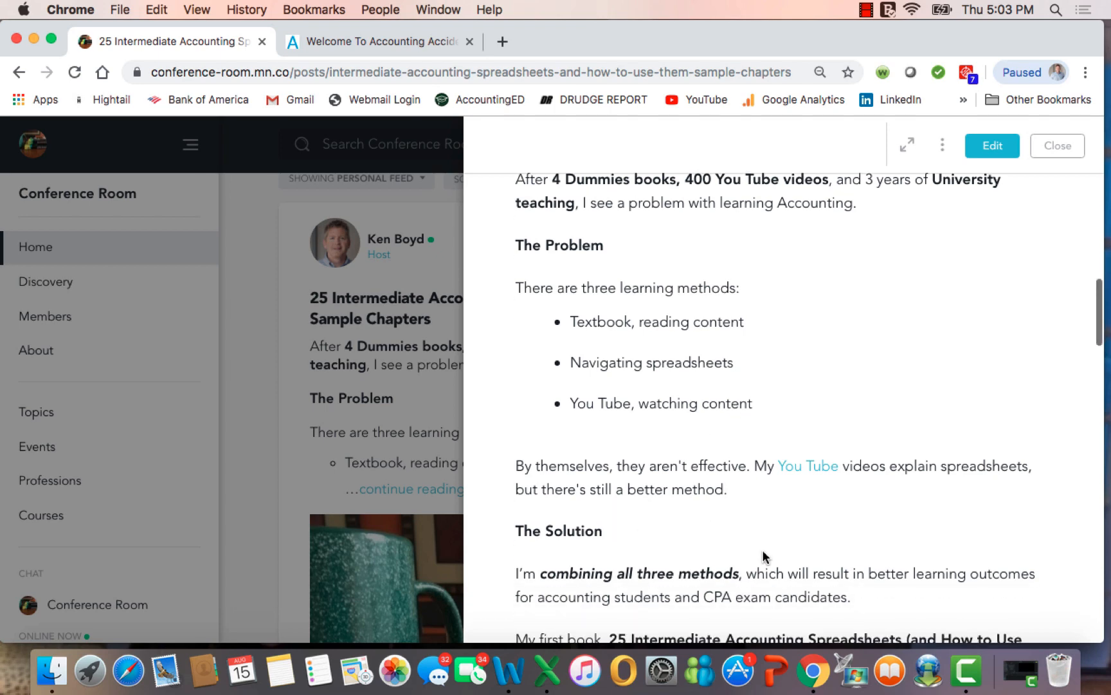
Read on to the January 2020 book announcement and the Effective Interest Method spreadsheet screenshot
scroll(down, 3)
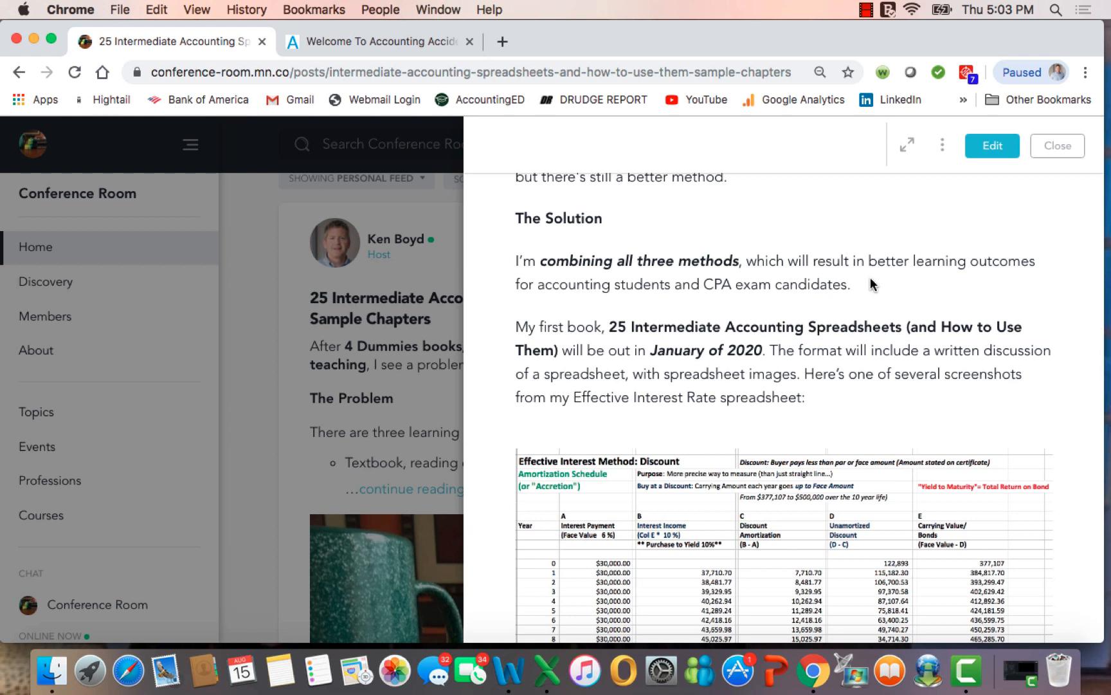
mouse_move(775, 356)
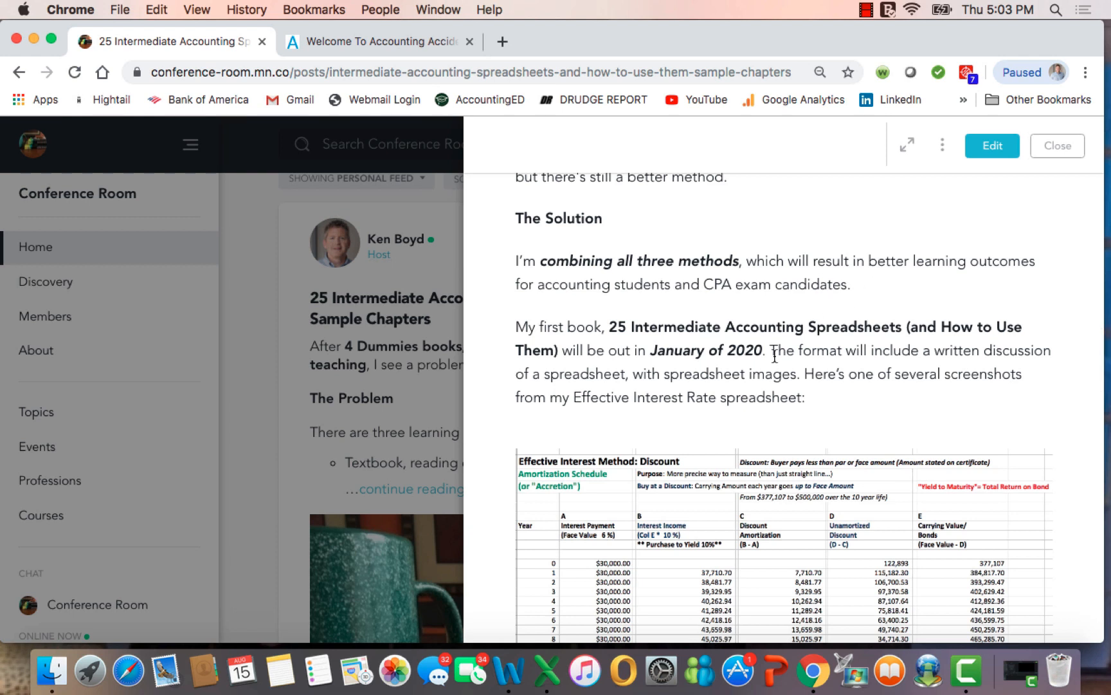
mouse_move(885, 364)
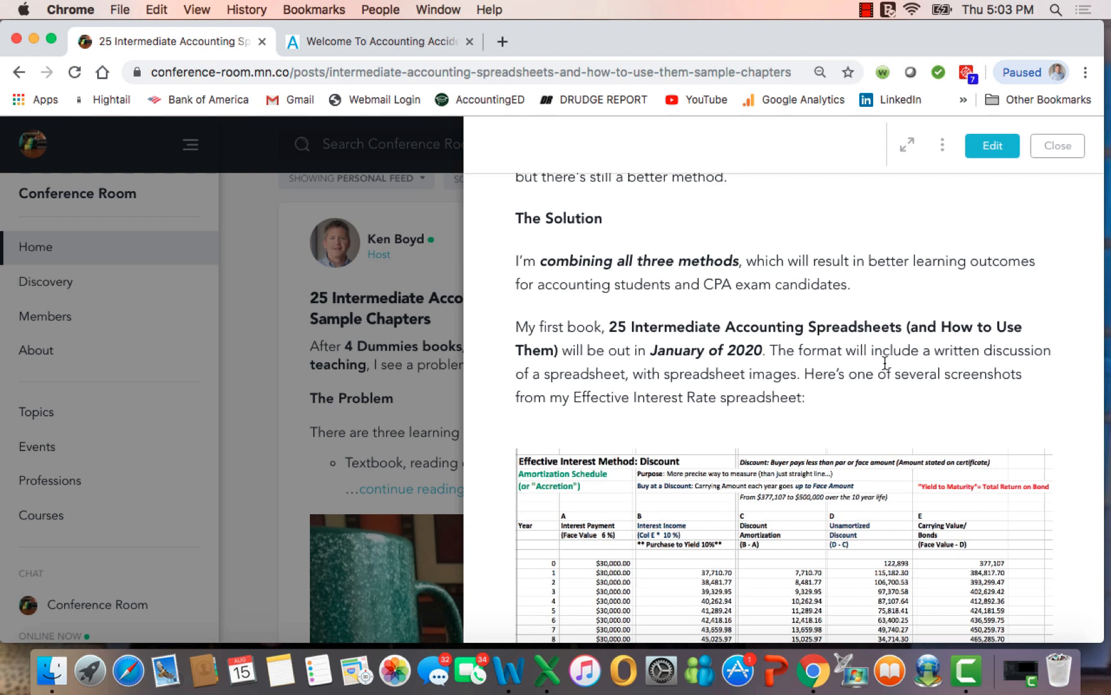
mouse_move(889, 366)
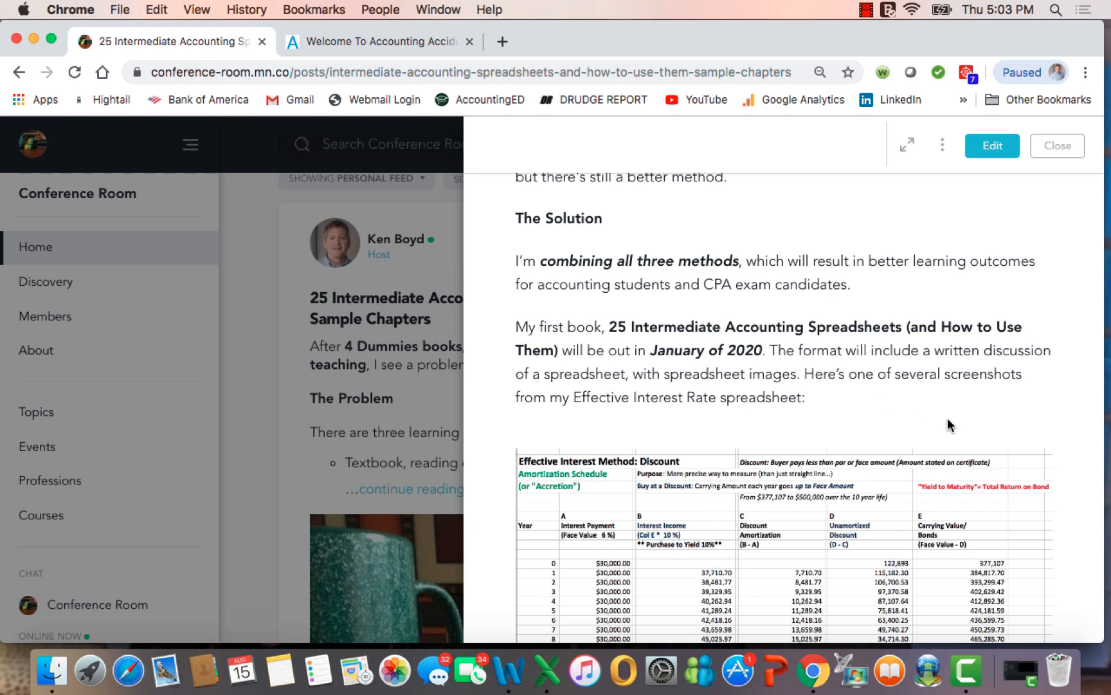
mouse_move(1033, 374)
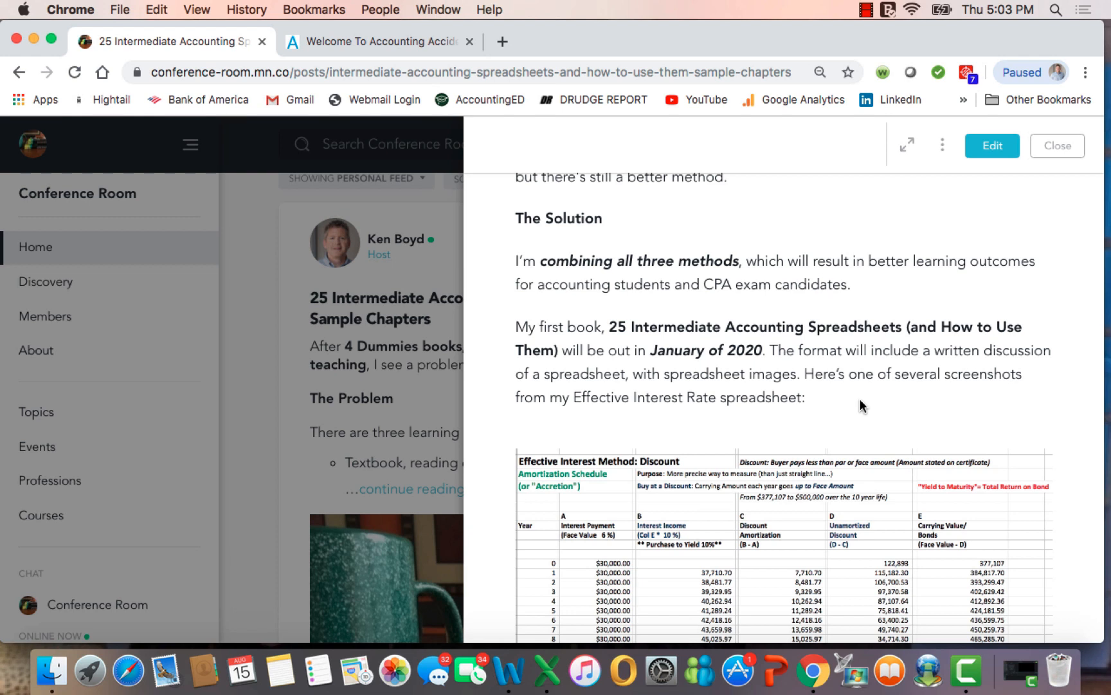
mouse_move(574, 424)
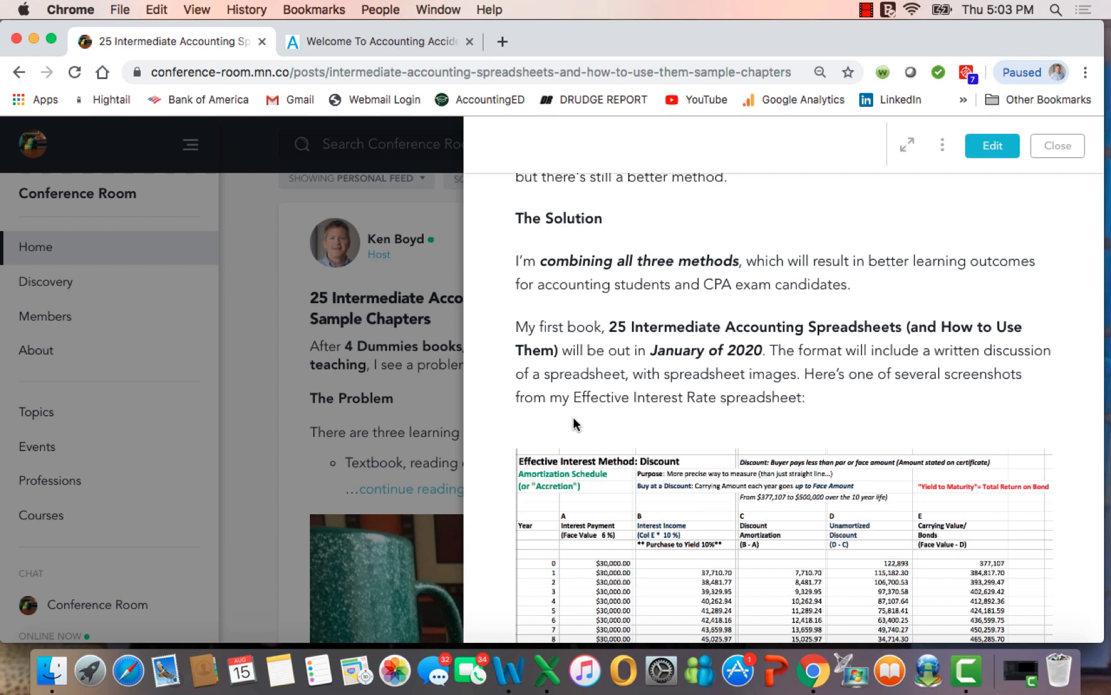
mouse_move(910, 414)
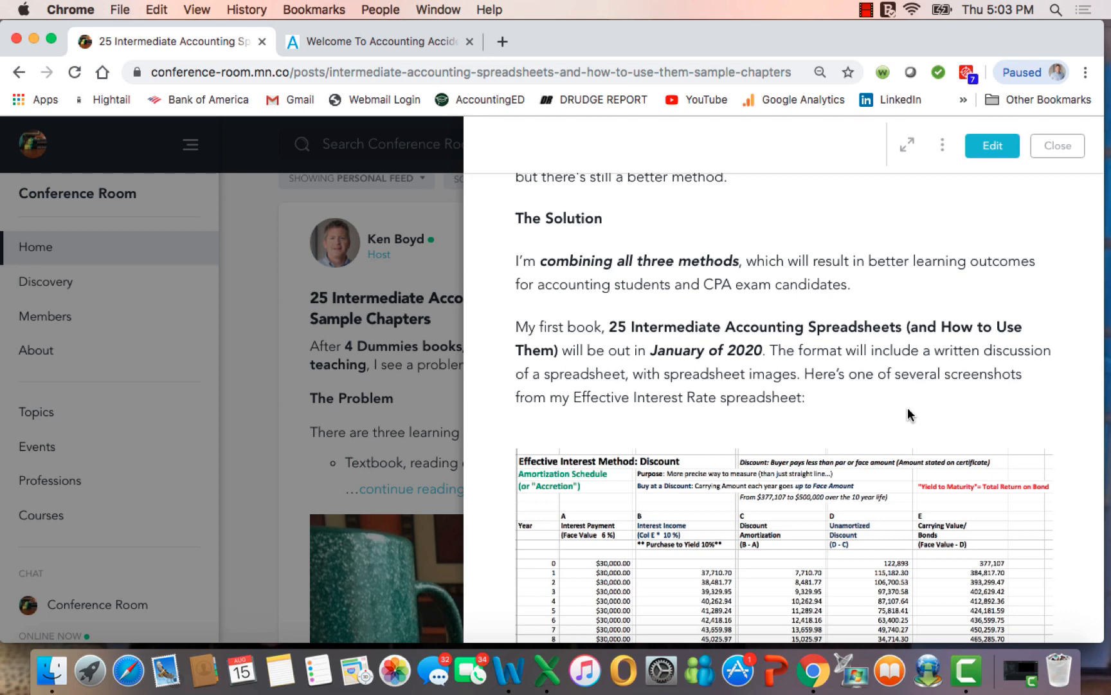
scroll(down, 3)
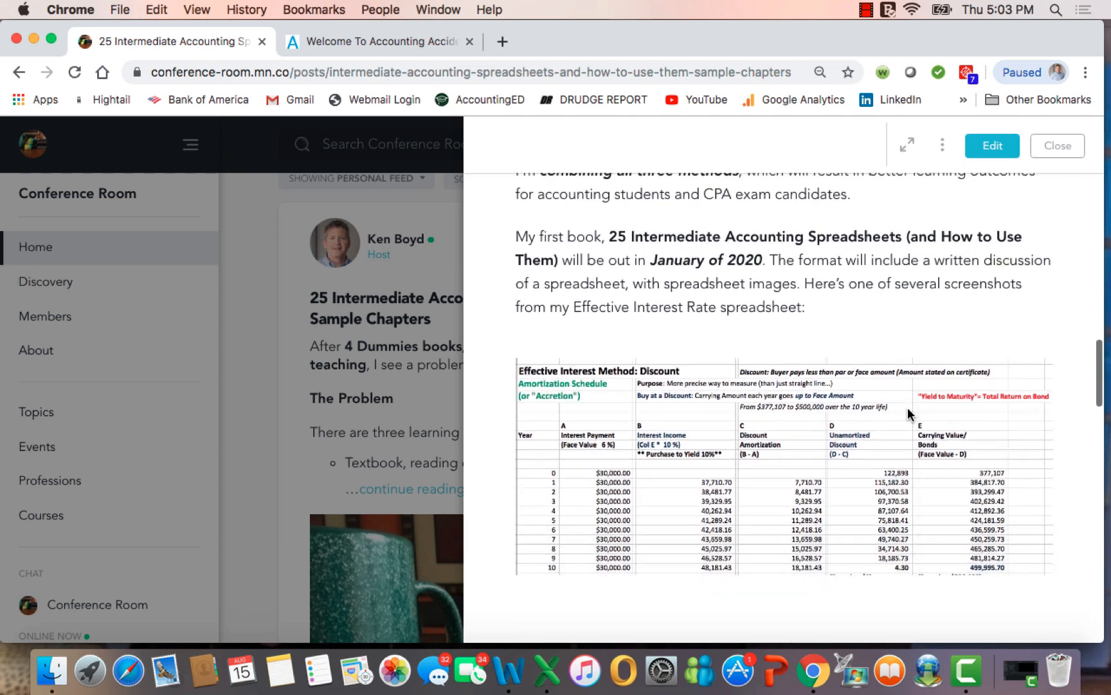
scroll(down, 3)
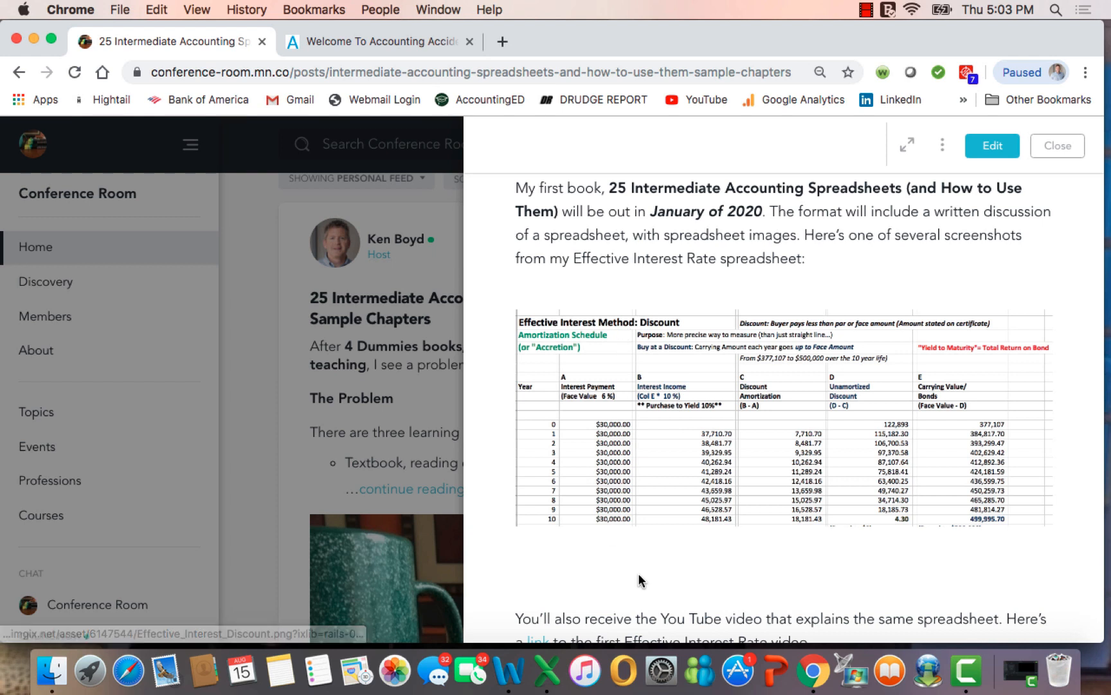
mouse_move(884, 587)
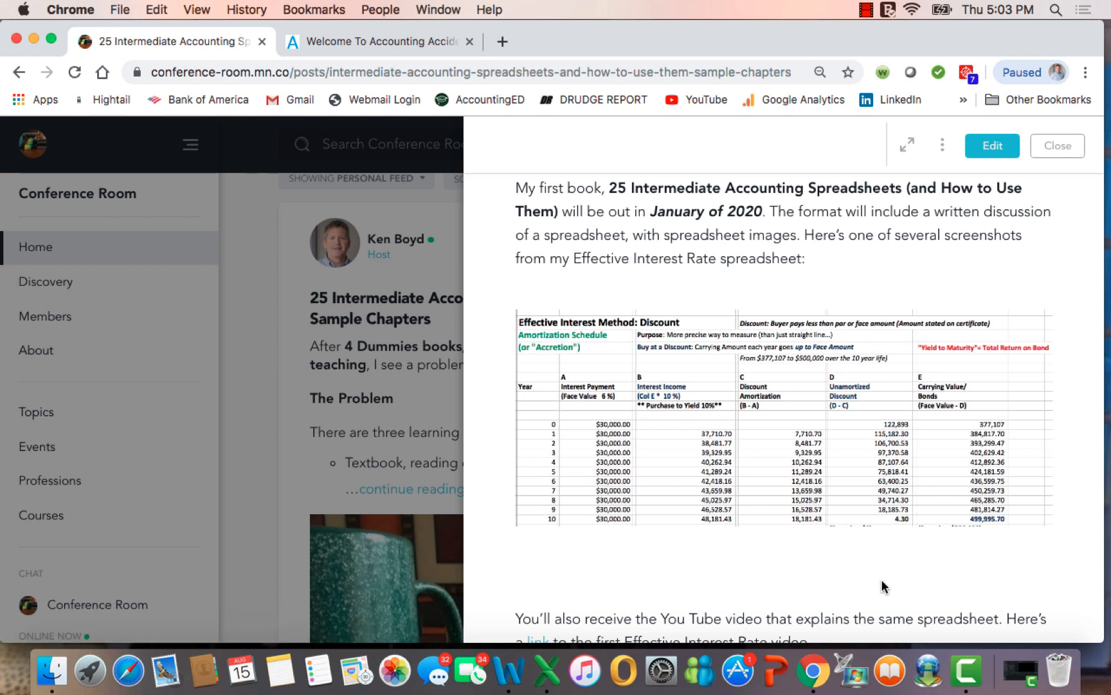
scroll(down, 3)
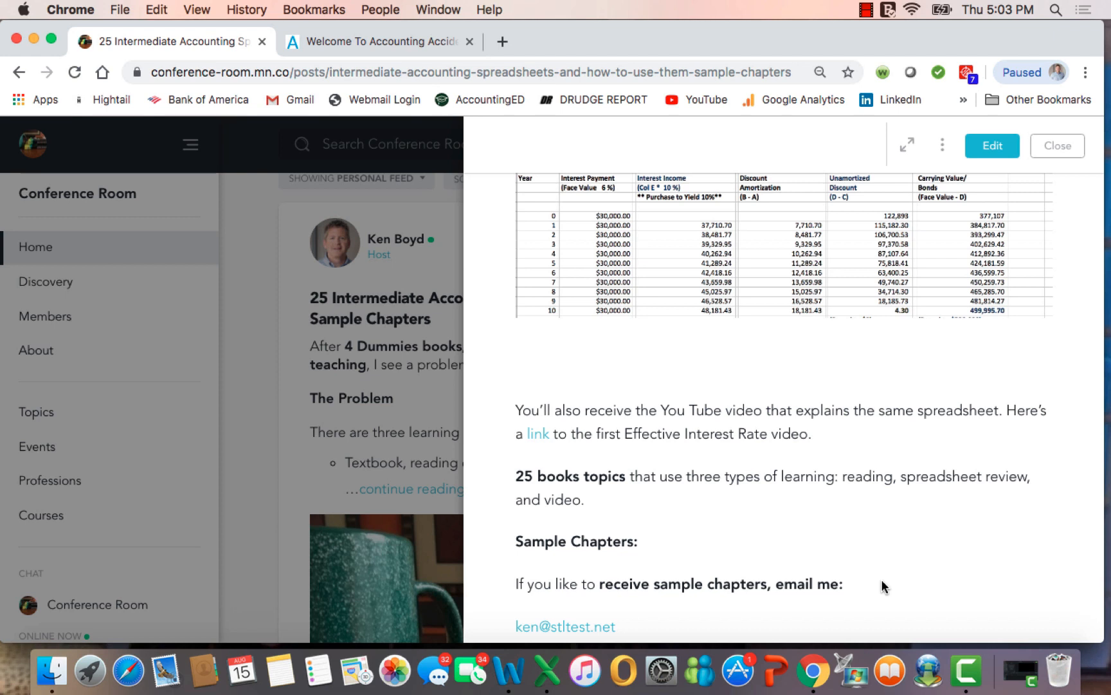
mouse_move(522, 434)
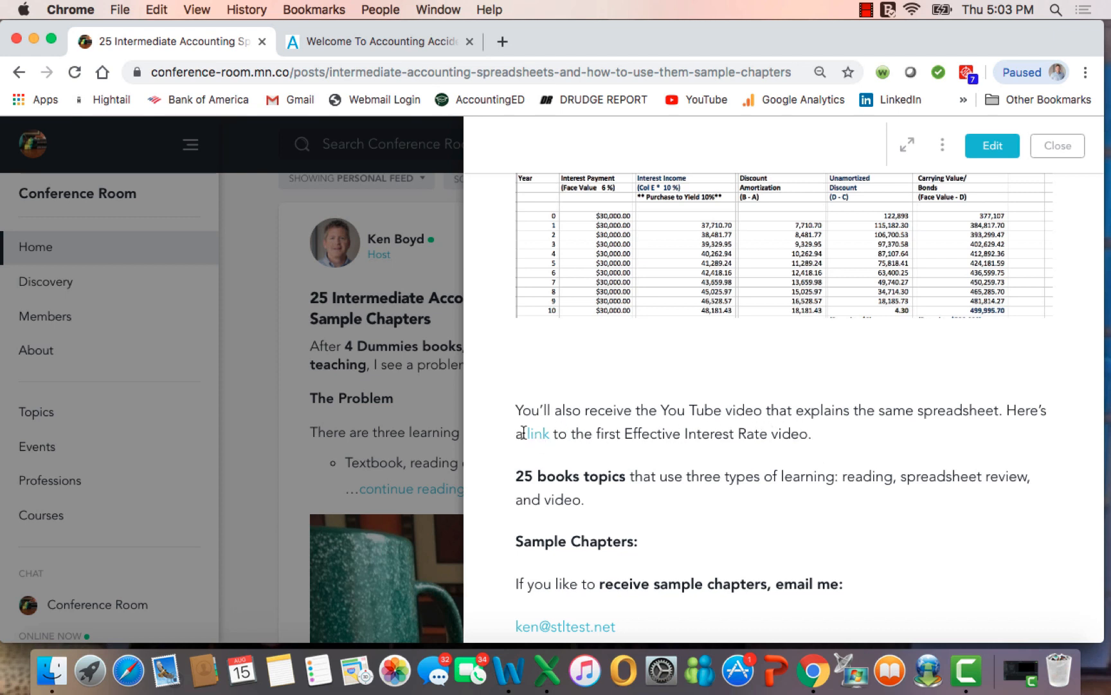
mouse_move(536, 434)
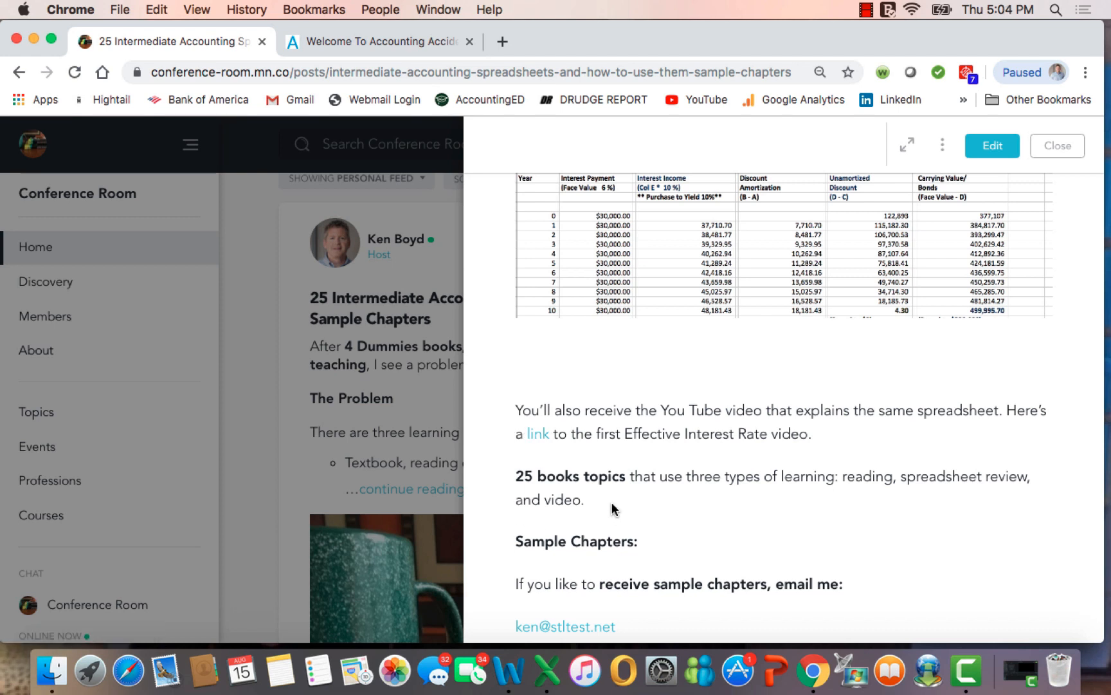
mouse_move(785, 505)
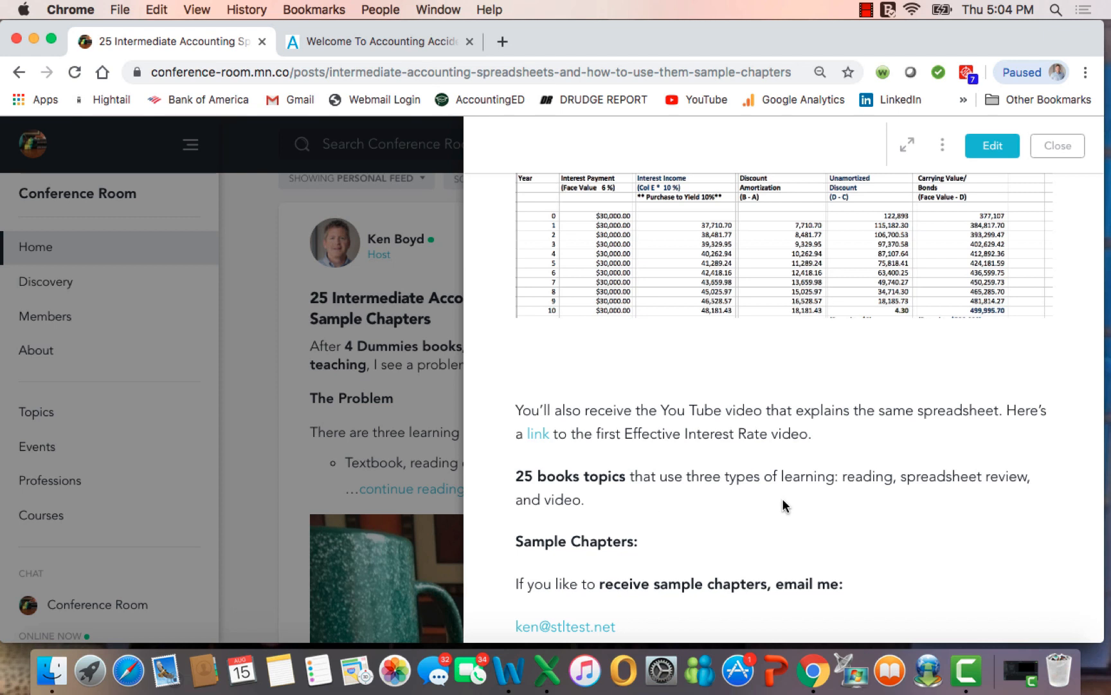
mouse_move(876, 497)
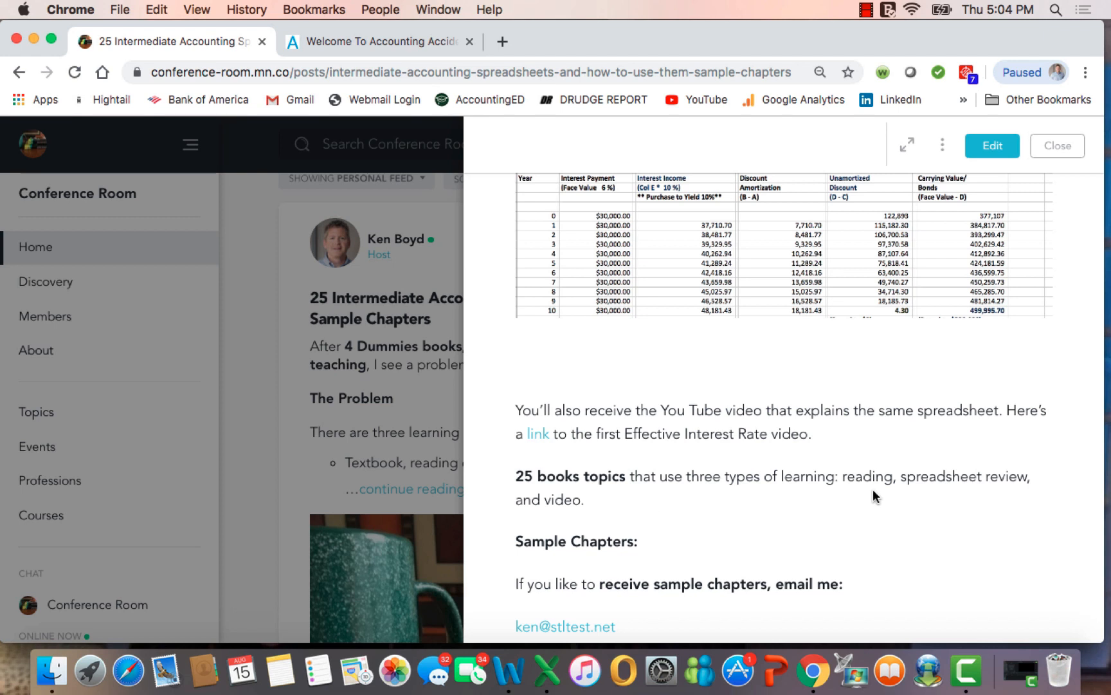
mouse_move(935, 486)
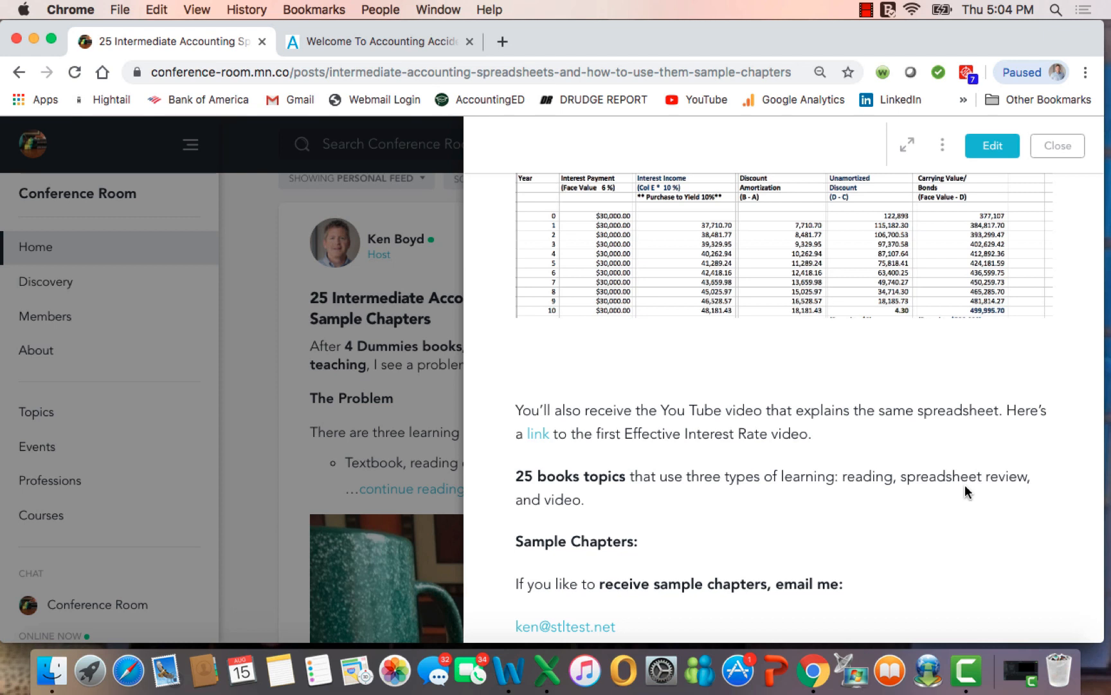
mouse_move(1012, 498)
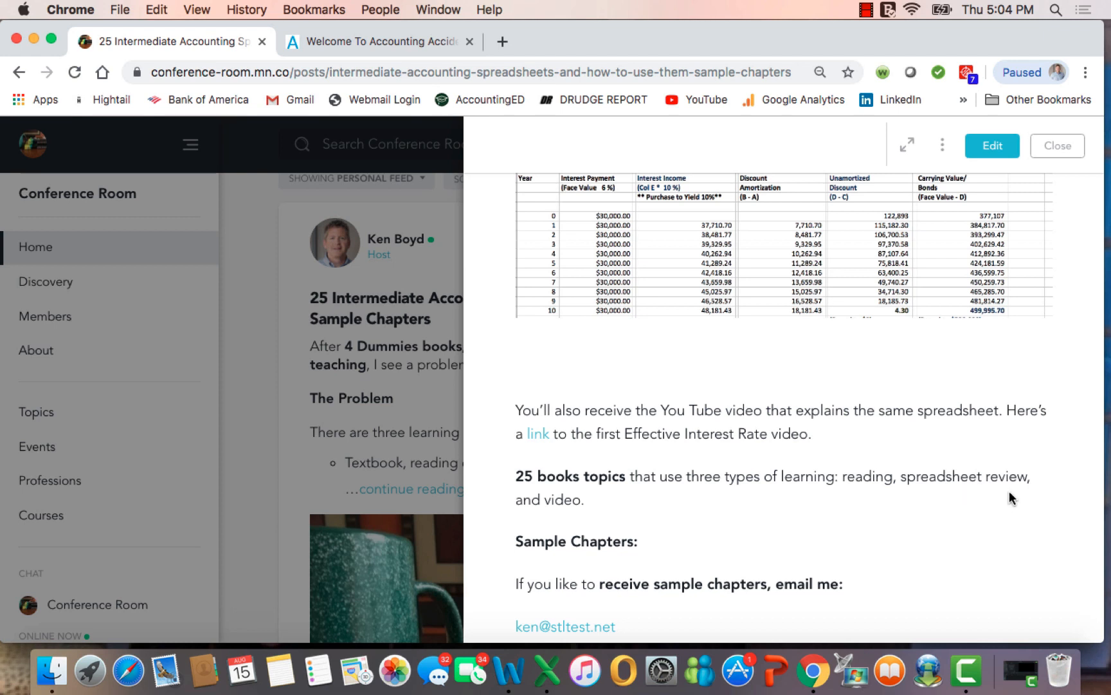
mouse_move(595, 517)
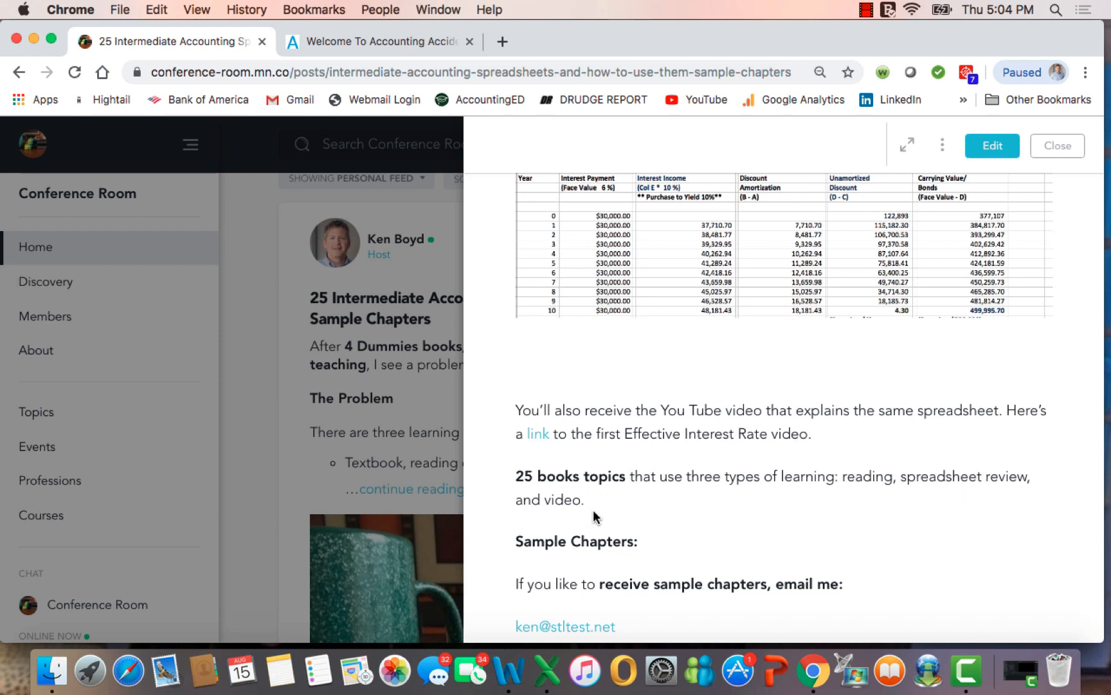
Bring the monthly sample chapter offer and closing email request paragraphs into view
scroll(down, 3)
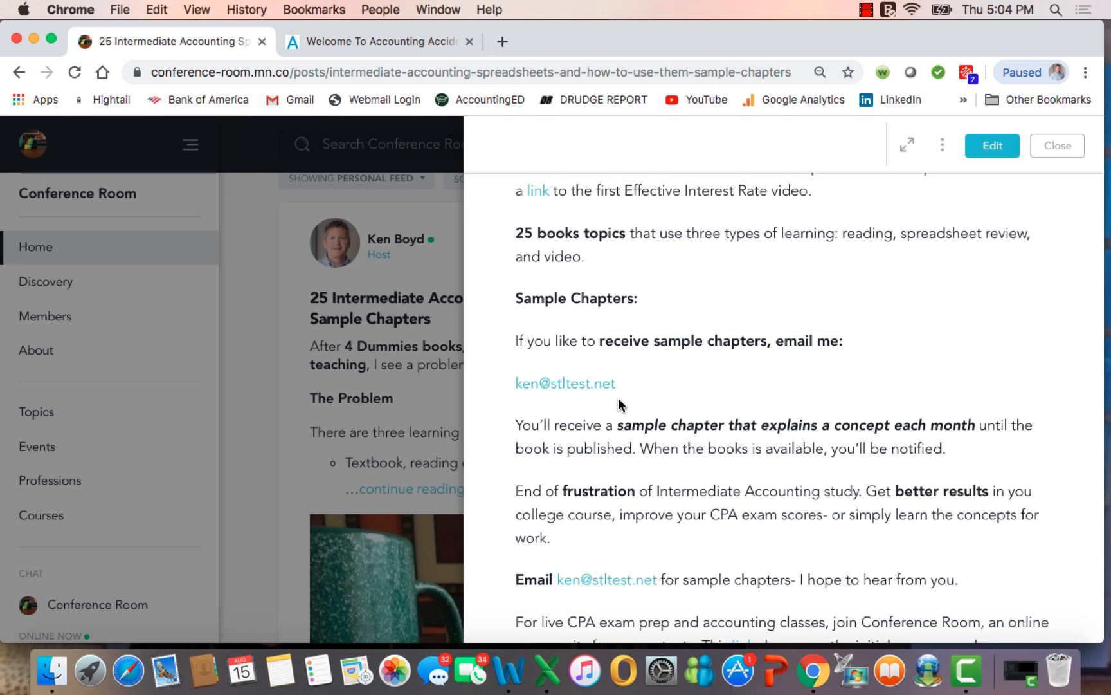
mouse_move(731, 442)
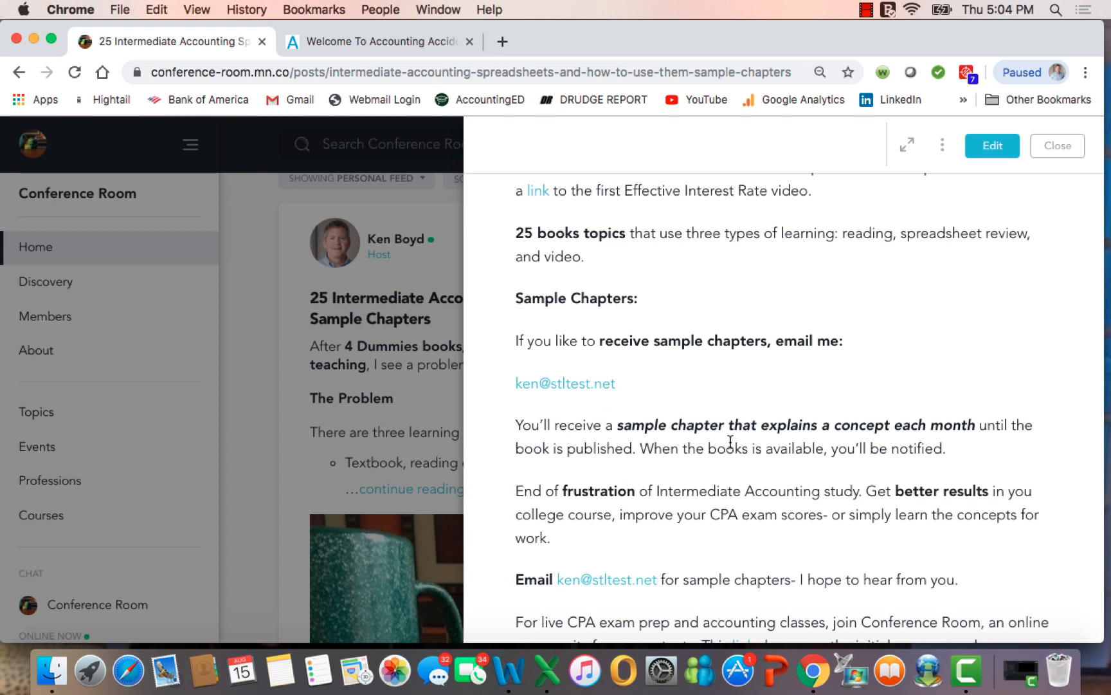
mouse_move(977, 464)
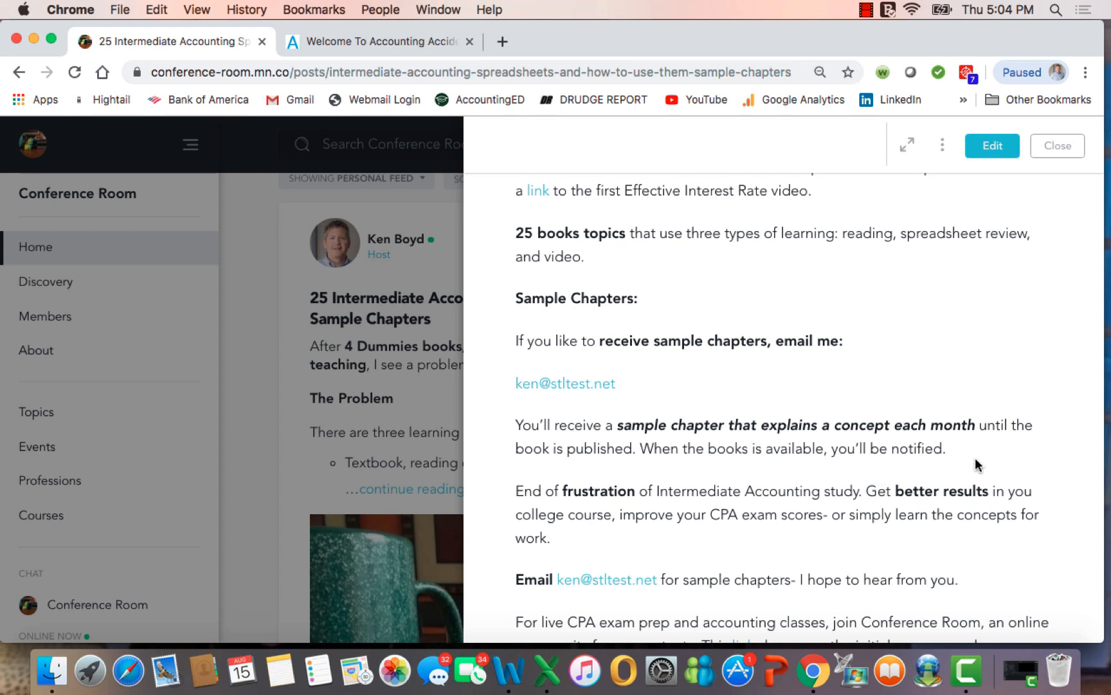
mouse_move(426, 411)
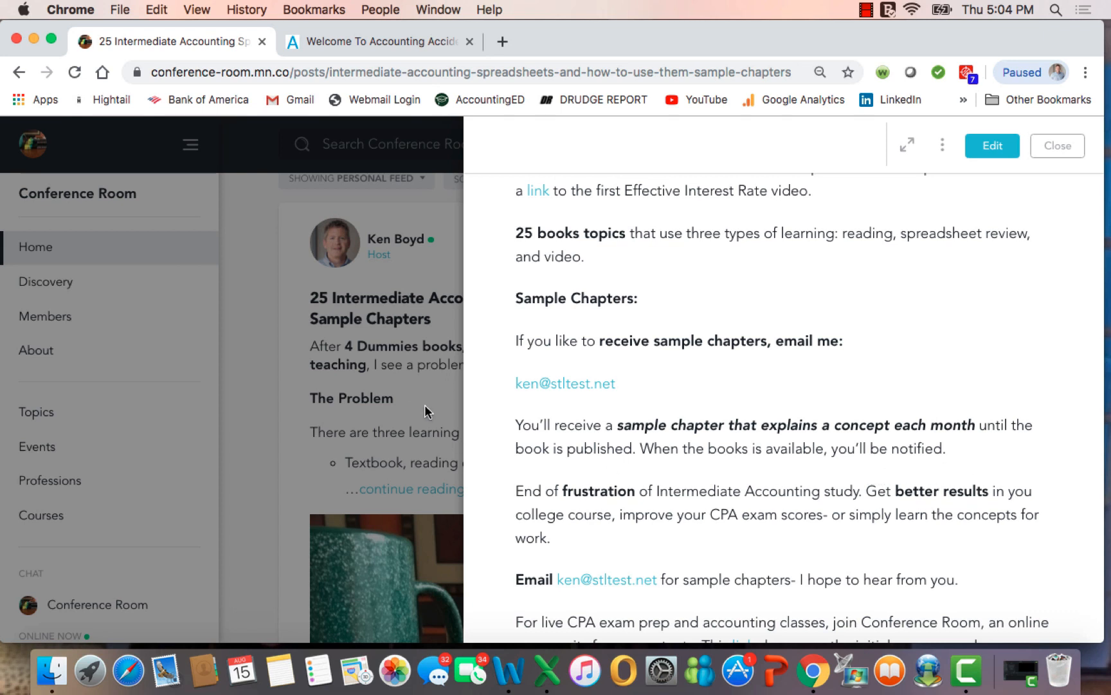
mouse_move(1002, 556)
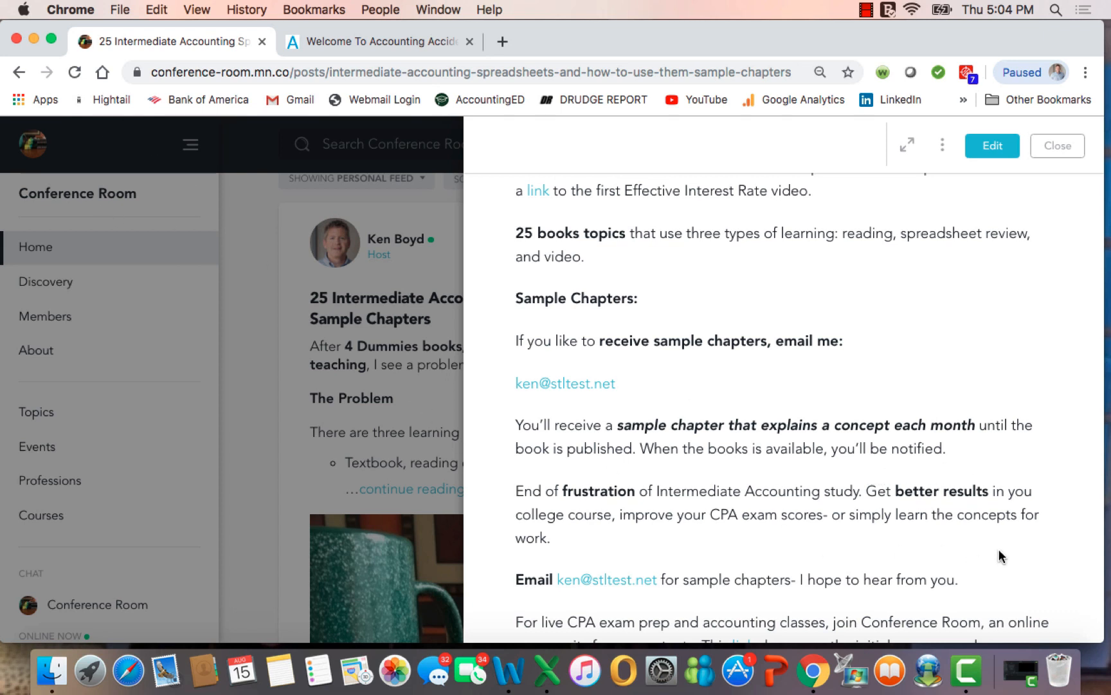
mouse_move(884, 533)
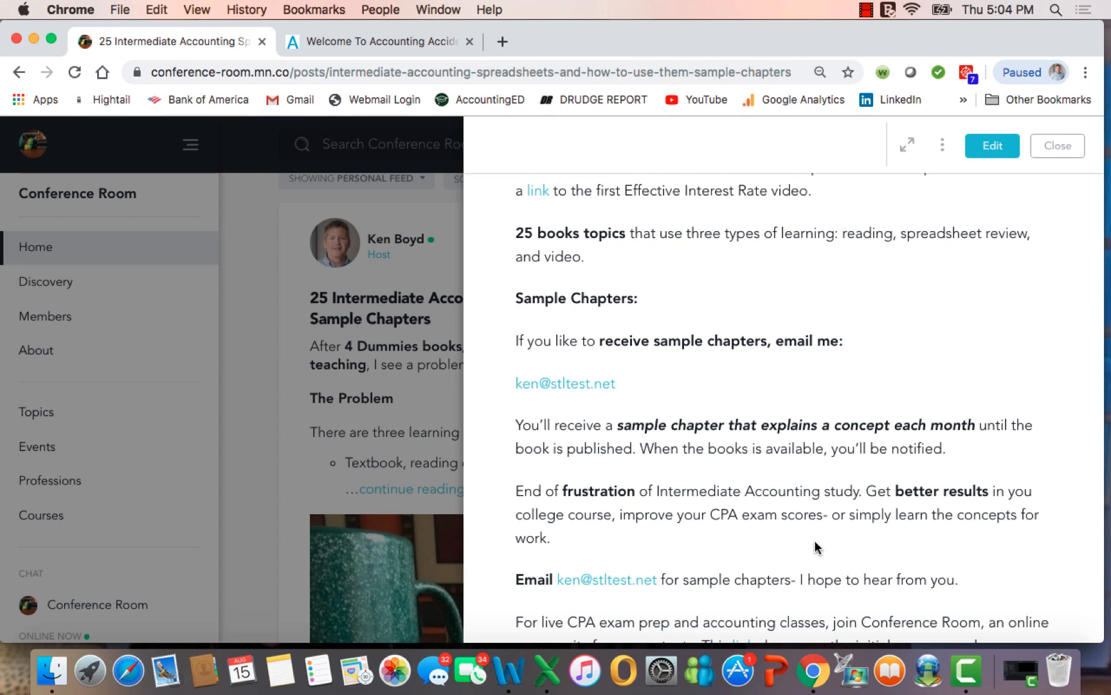
mouse_move(991, 552)
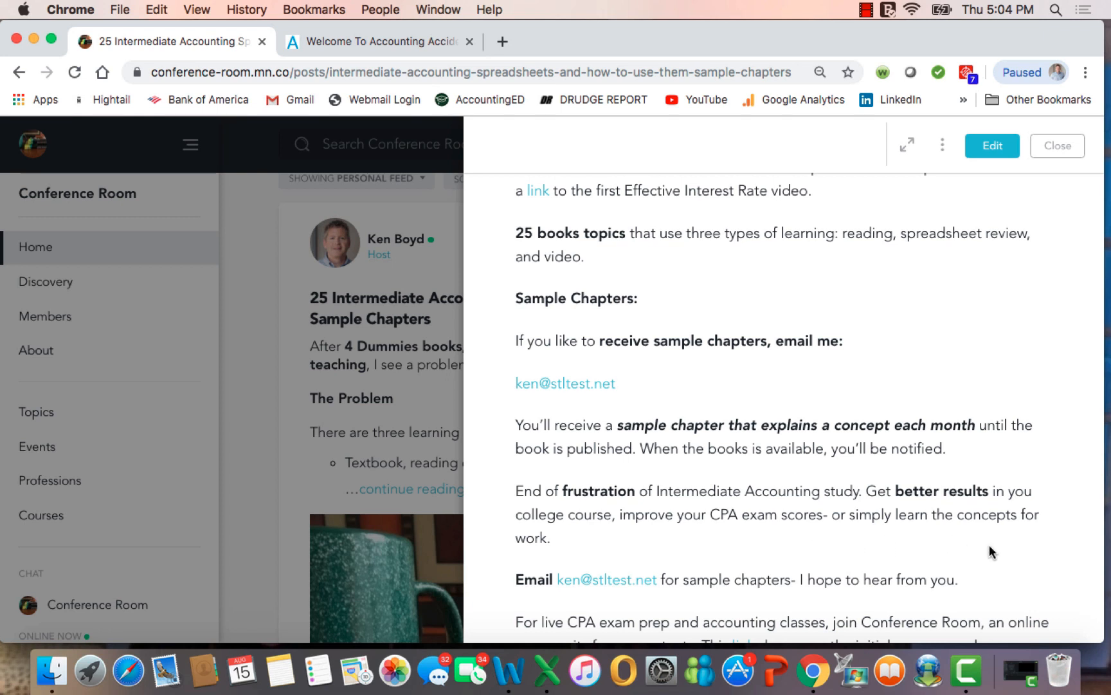
Reach the post's end with the community invitation, Accounting Accidentally link and Good luck! sign-off
scroll(down, 3)
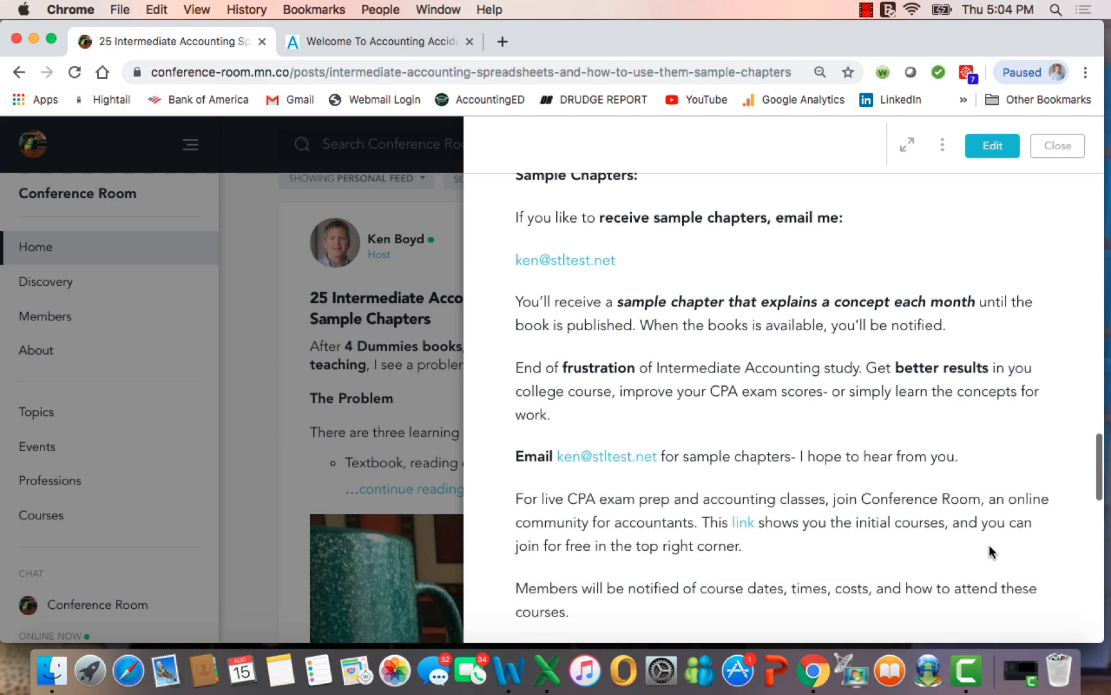
scroll(down, 3)
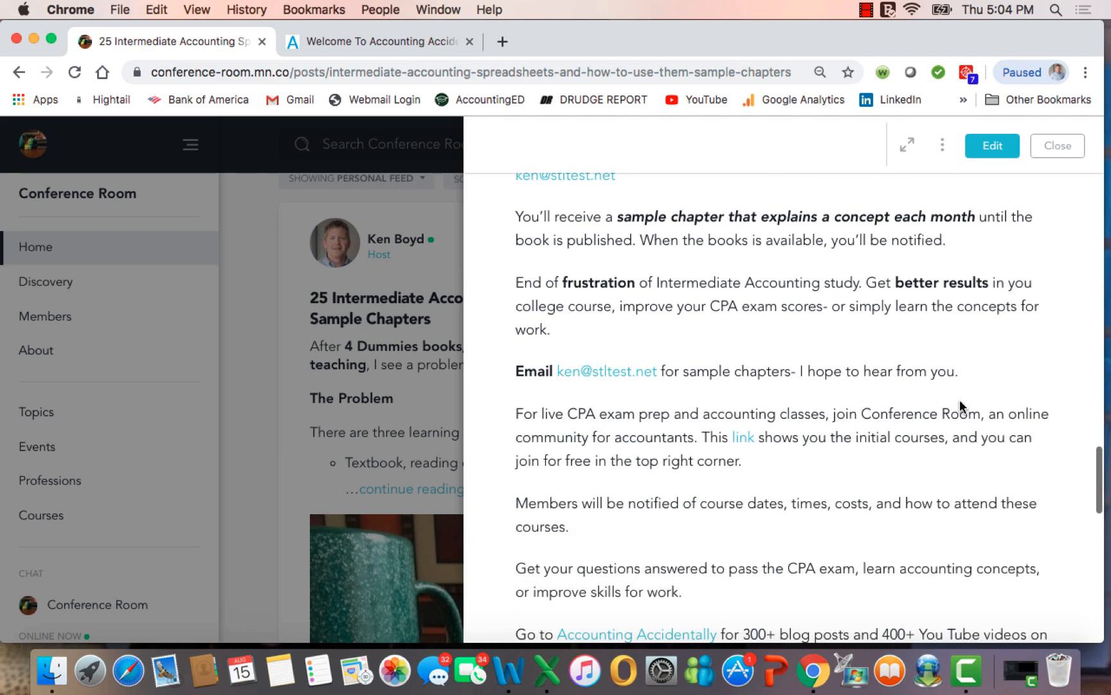
mouse_move(988, 395)
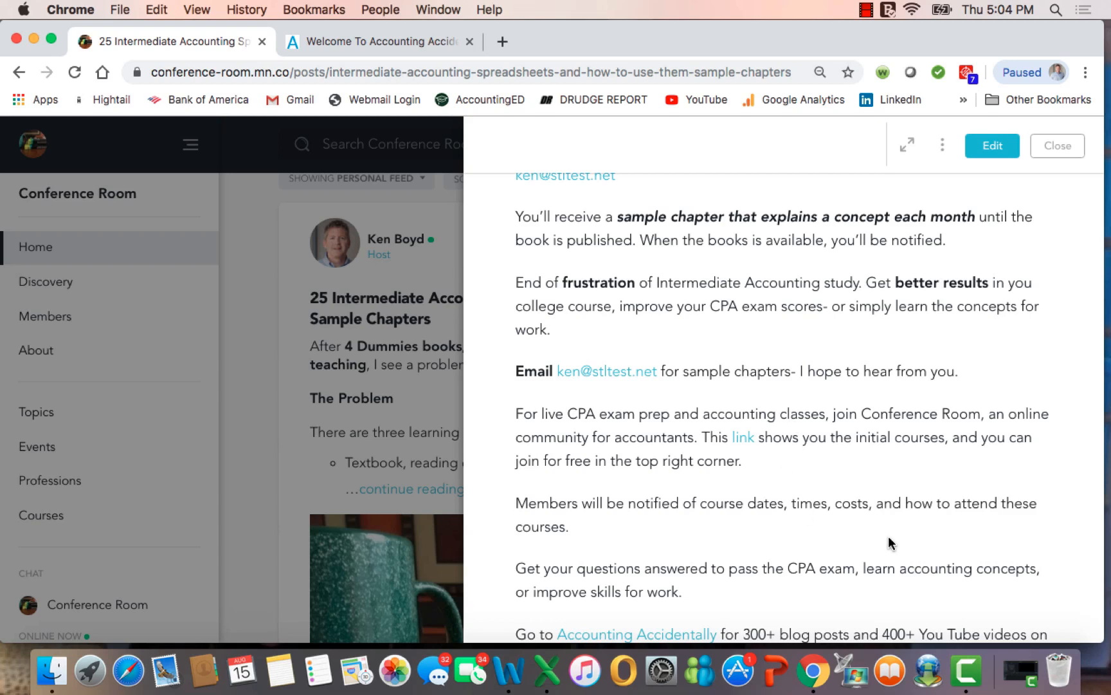
scroll(down, 3)
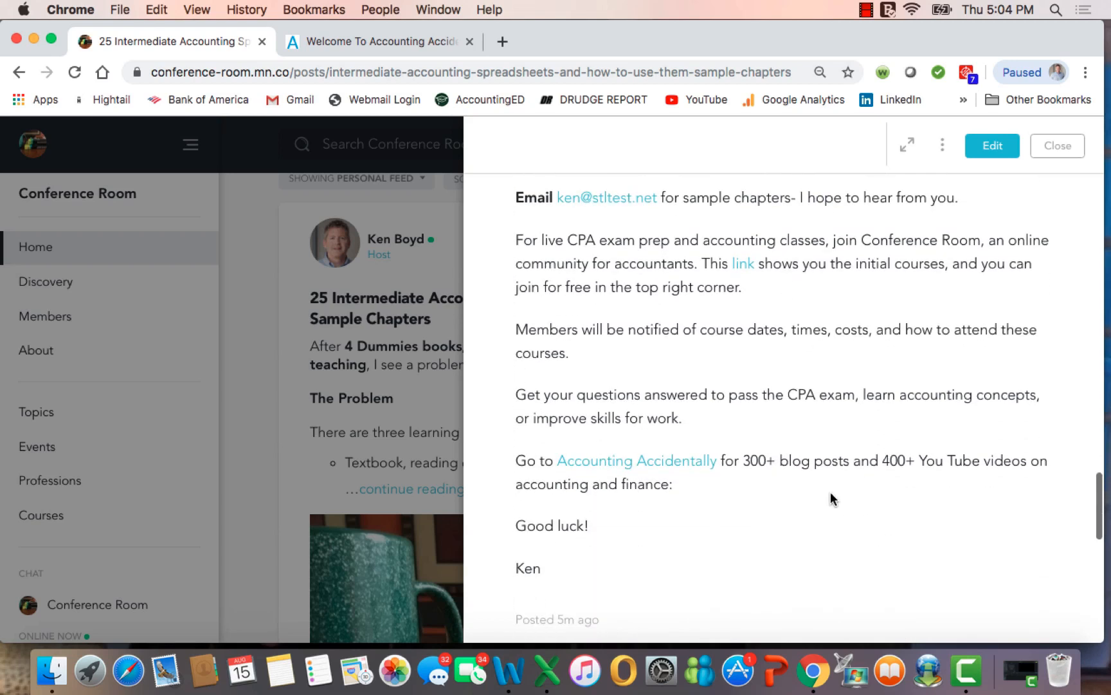
mouse_move(1034, 322)
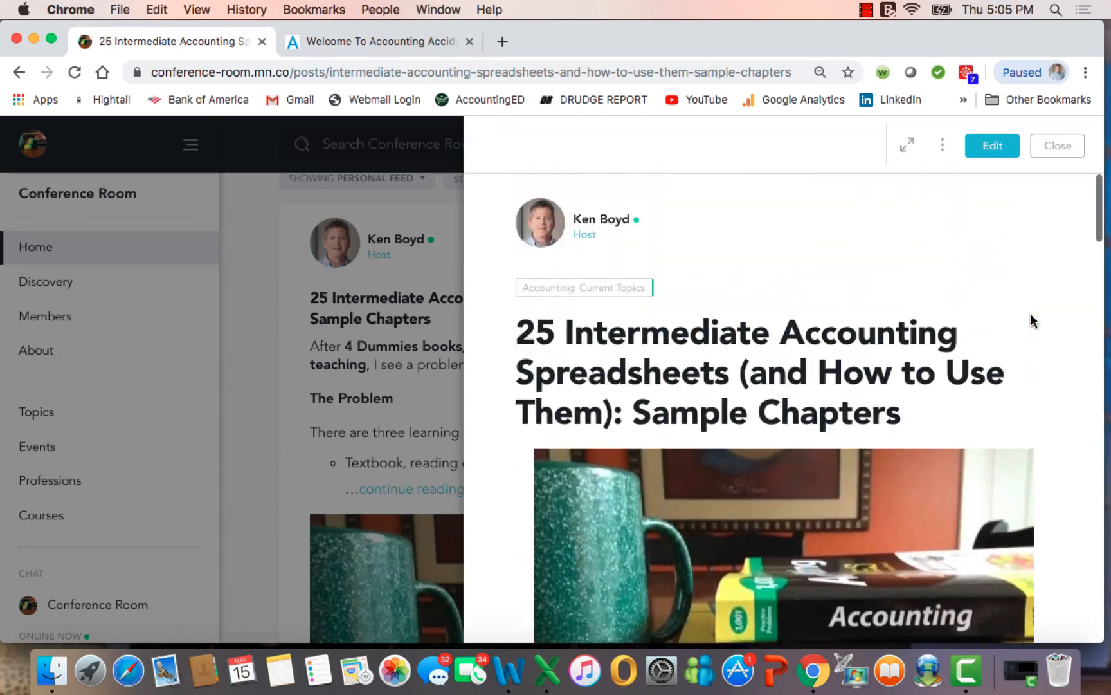
mouse_move(734, 369)
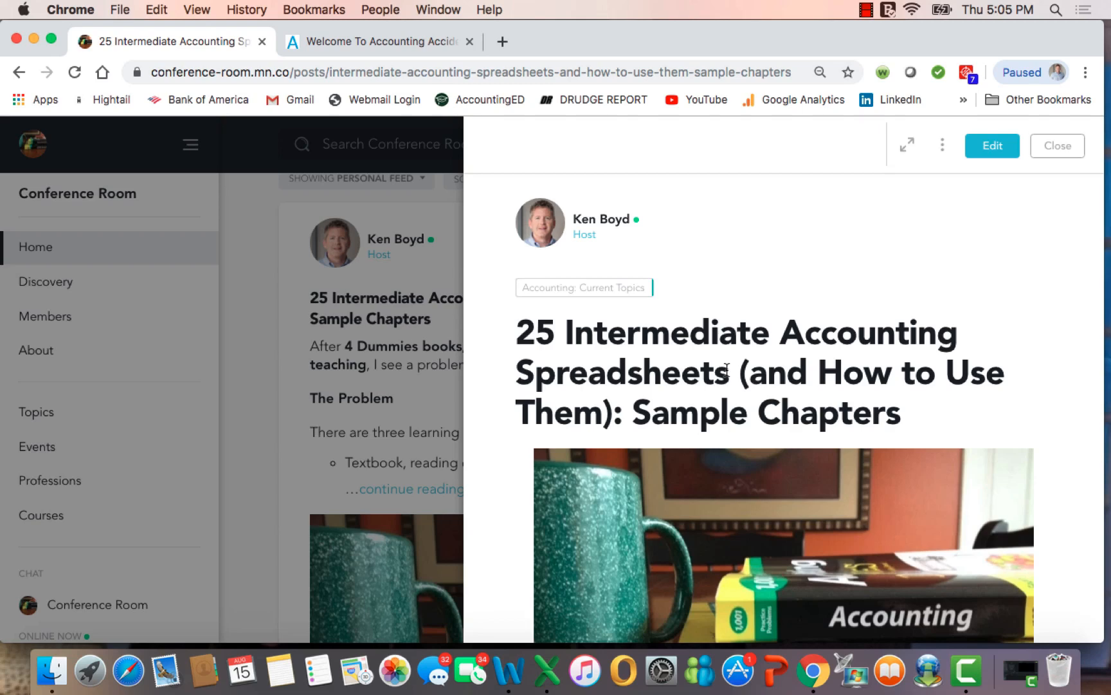
mouse_move(866, 21)
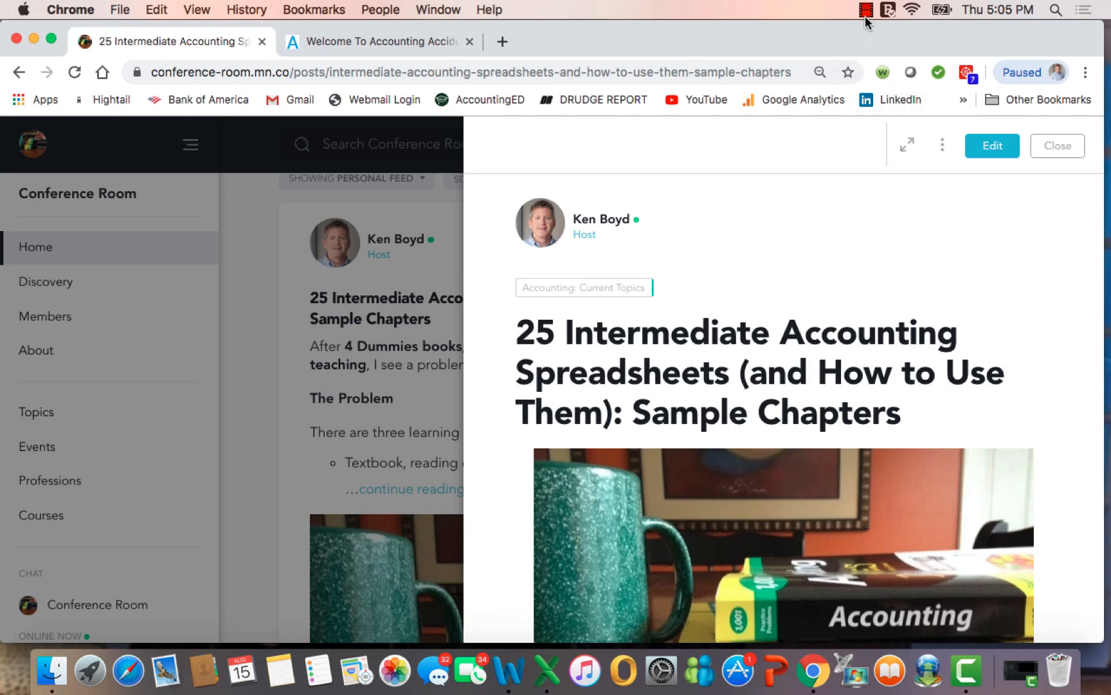